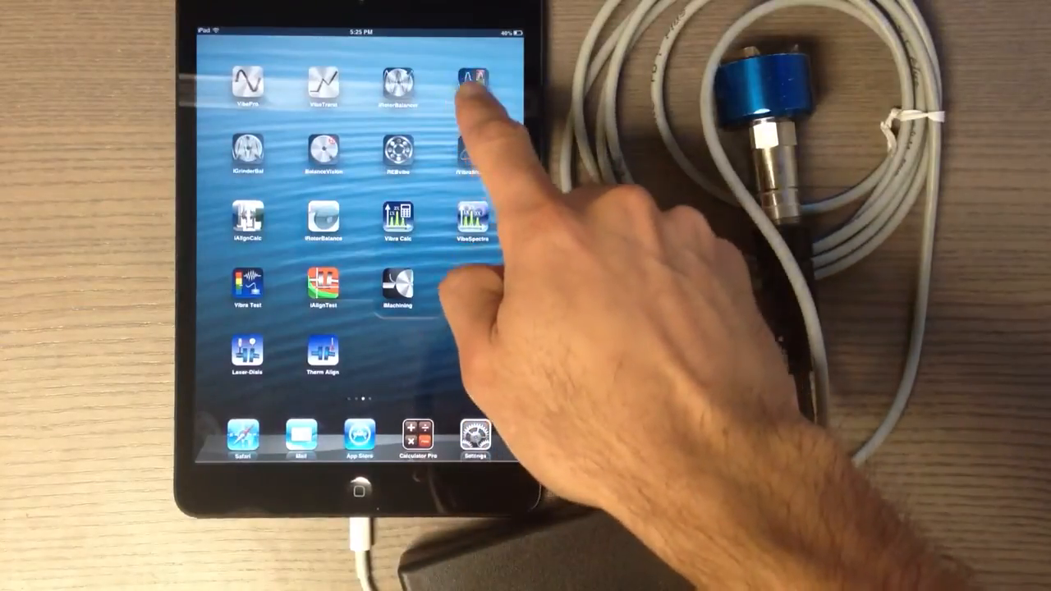
# Launch VibePro to reach the accelerometer calibration screen reading ~1 G at 159 Hz.
pyautogui.click(472, 82)
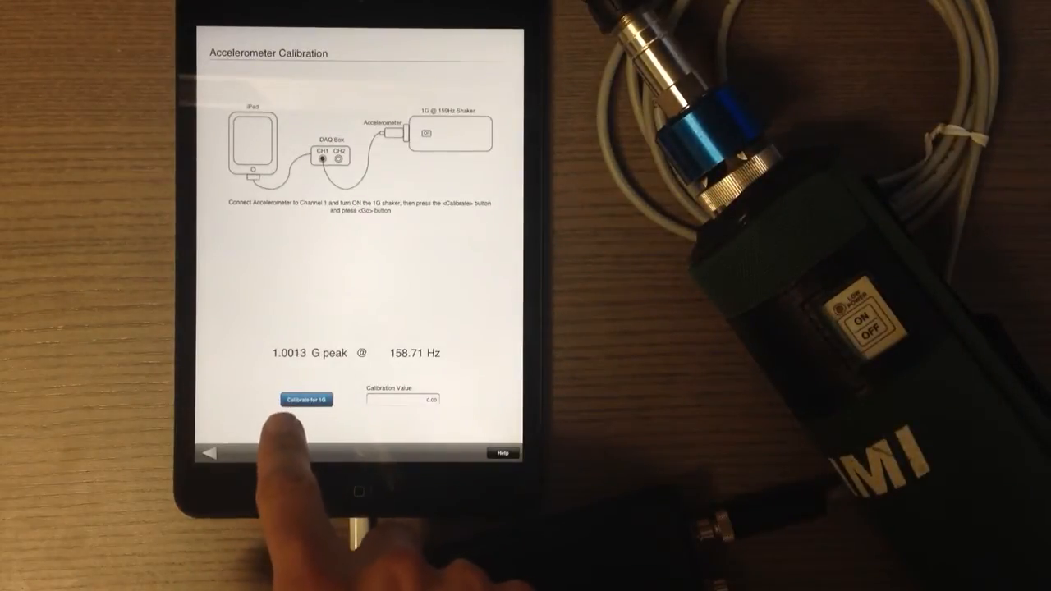
# Calibrate for 1 G, filling in a calibration value of about 0.00000337.
pyautogui.click(305, 400)
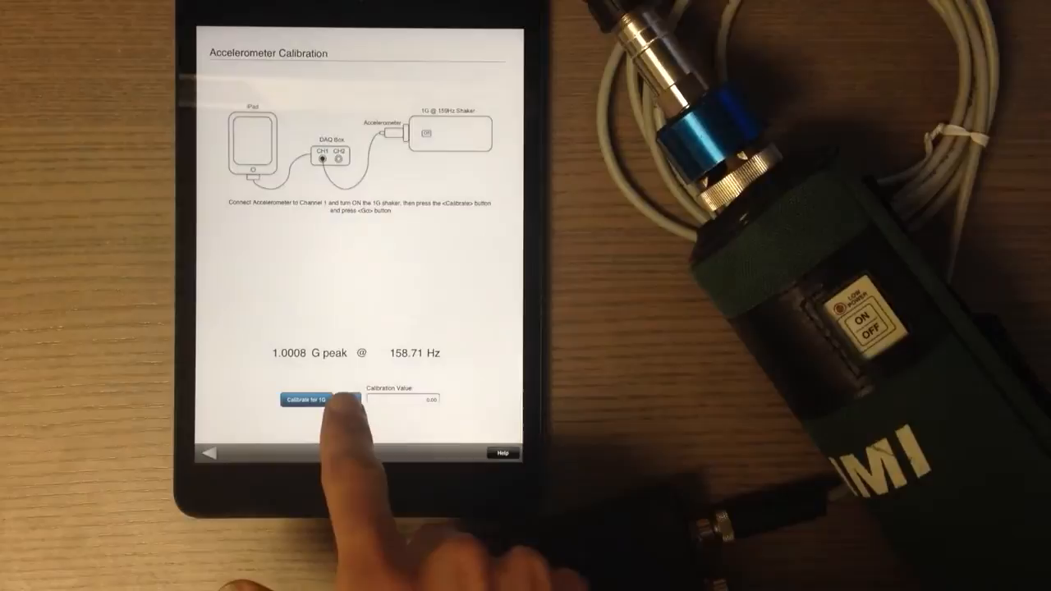
pyautogui.click(306, 400)
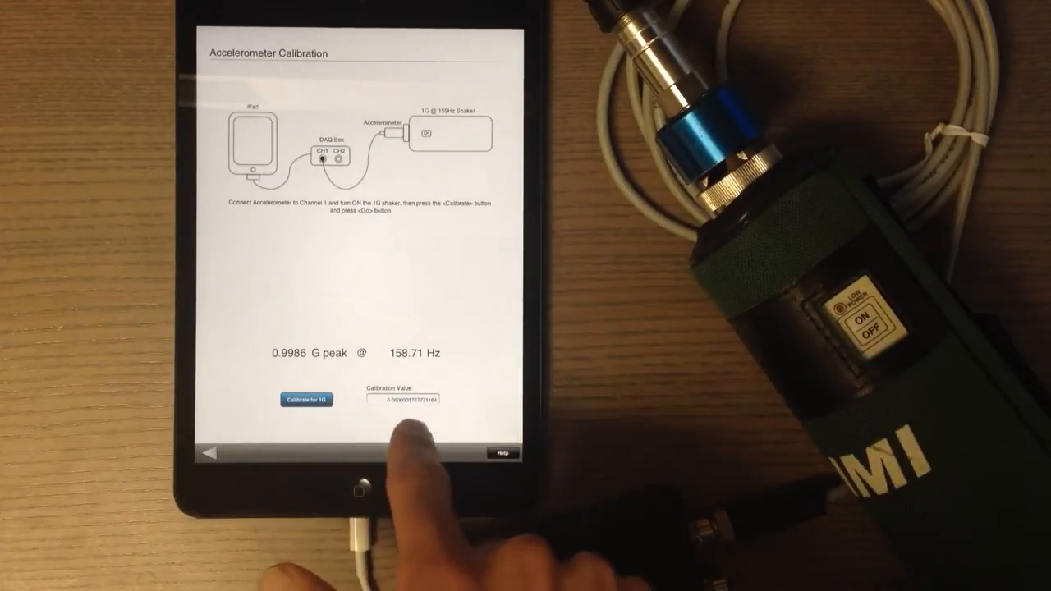